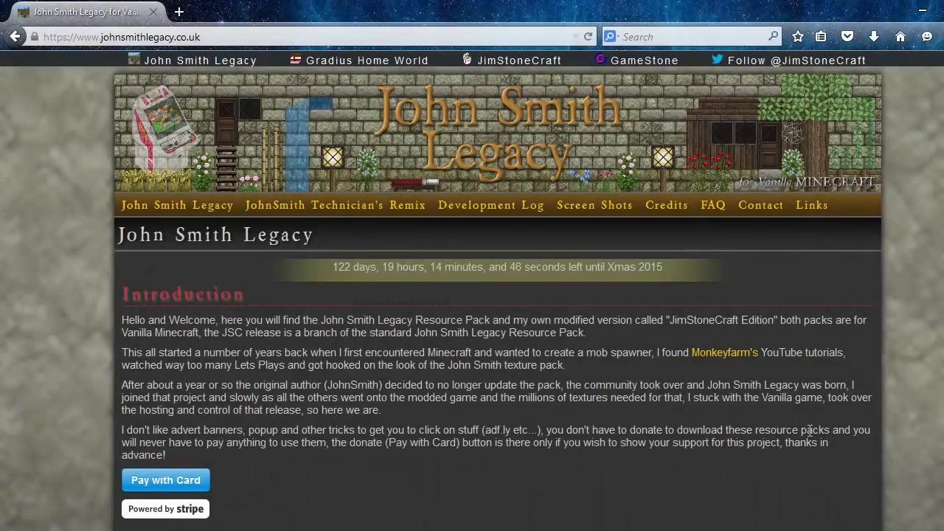
mouse_move(475, 306)
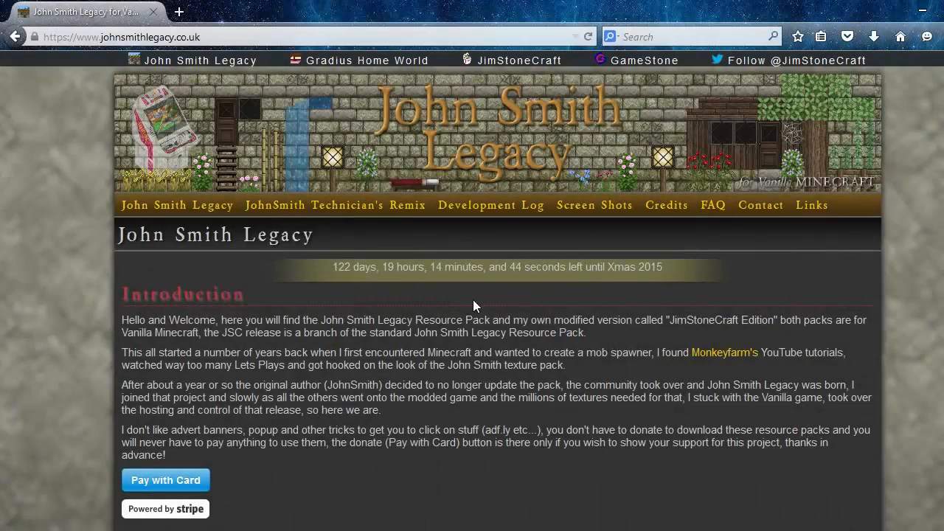
mouse_move(420, 152)
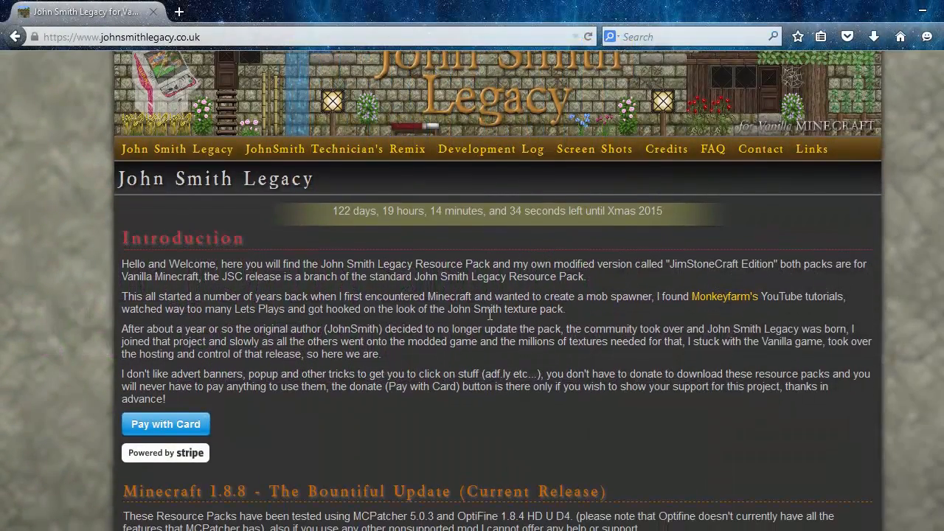
- Scroll the John Smith Legacy site down to the 1.8.8 v1.3.18 download link
scroll(up, 3)
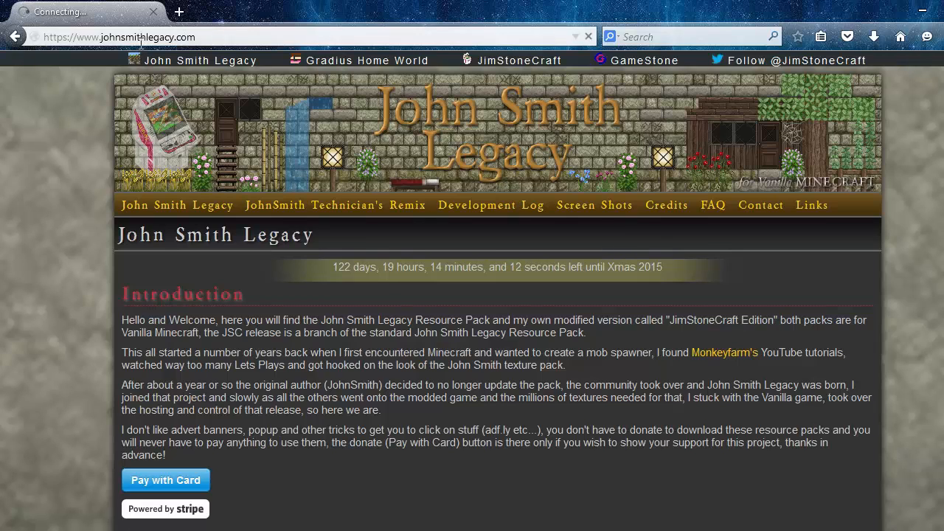
mouse_move(442, 91)
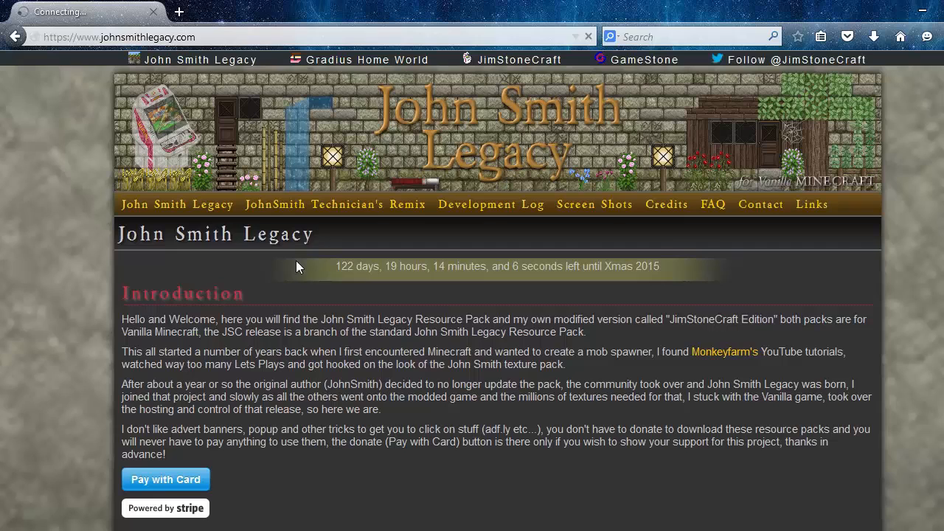
mouse_move(130, 205)
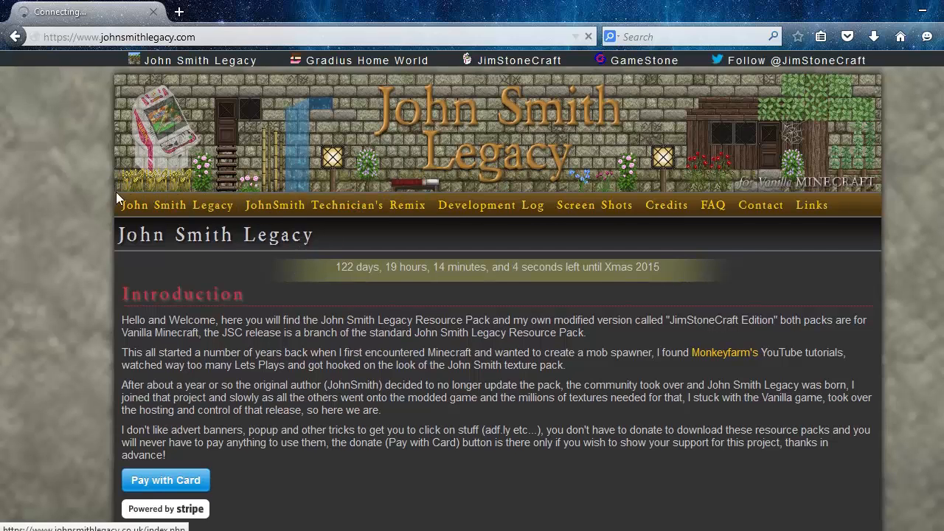
scroll(down, 3)
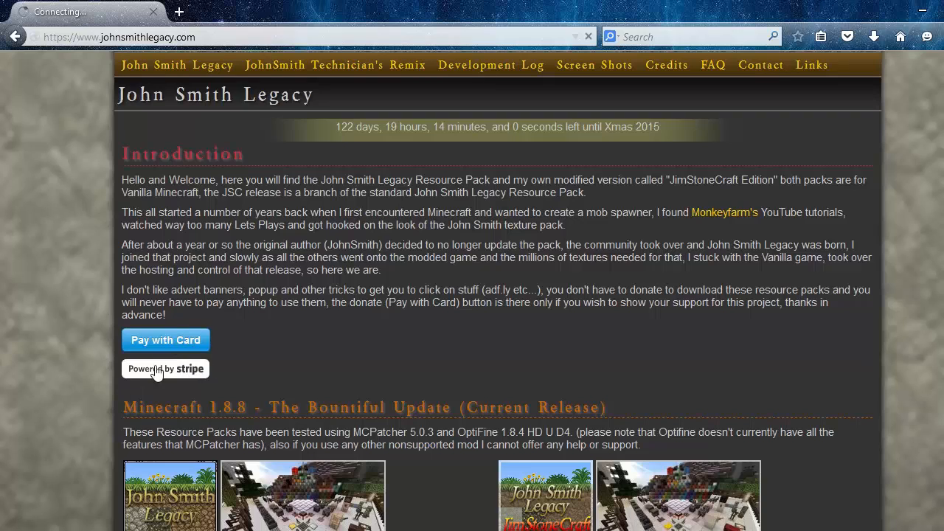
mouse_move(268, 299)
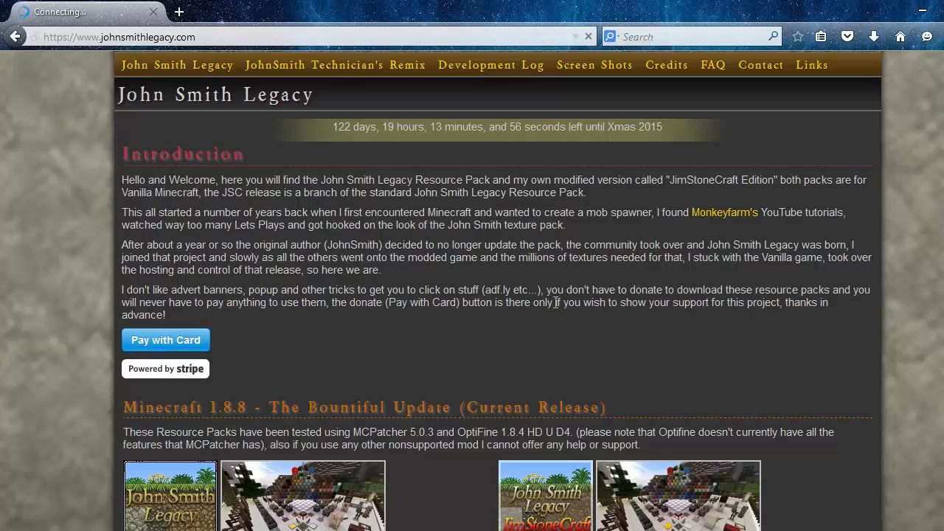
mouse_move(699, 307)
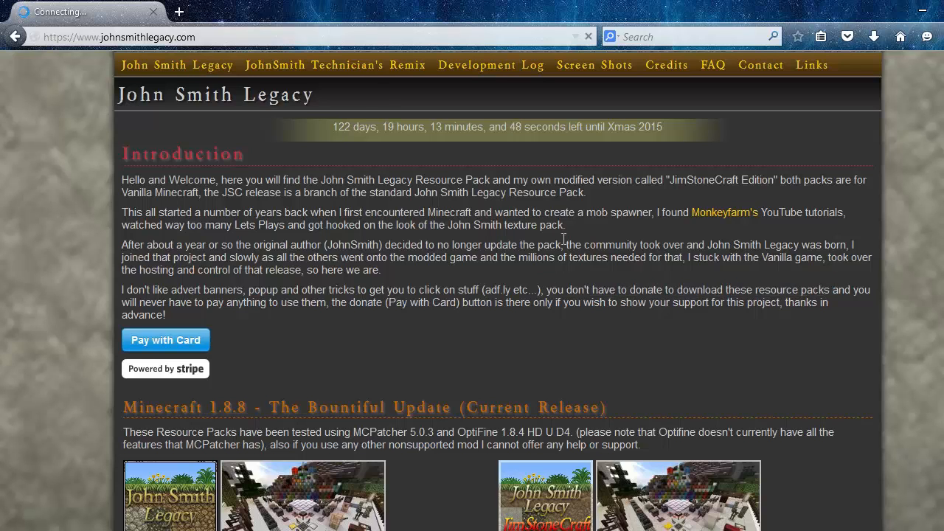
scroll(down, 3)
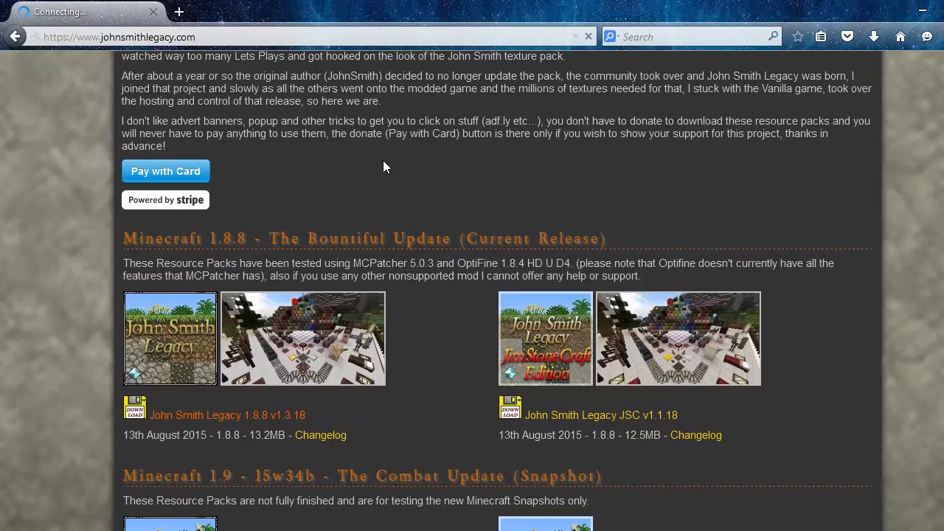
scroll(down, 3)
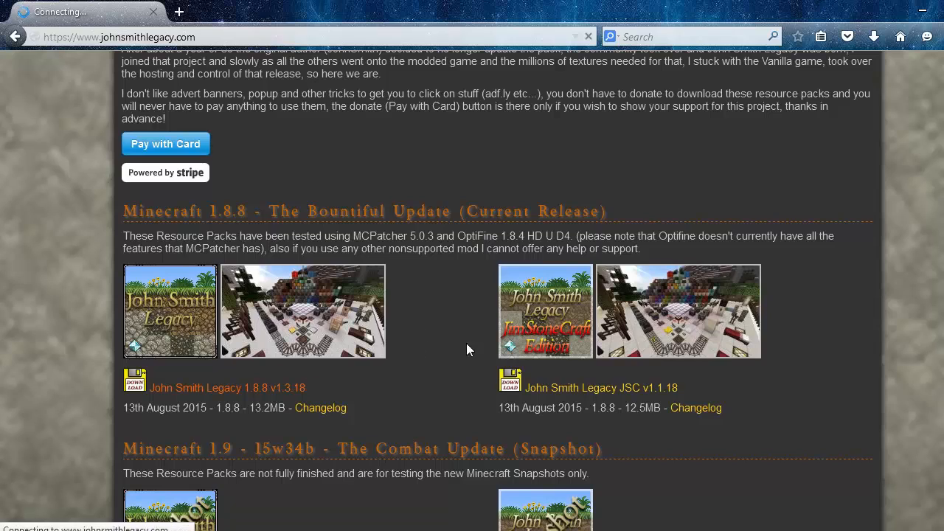
scroll(down, 3)
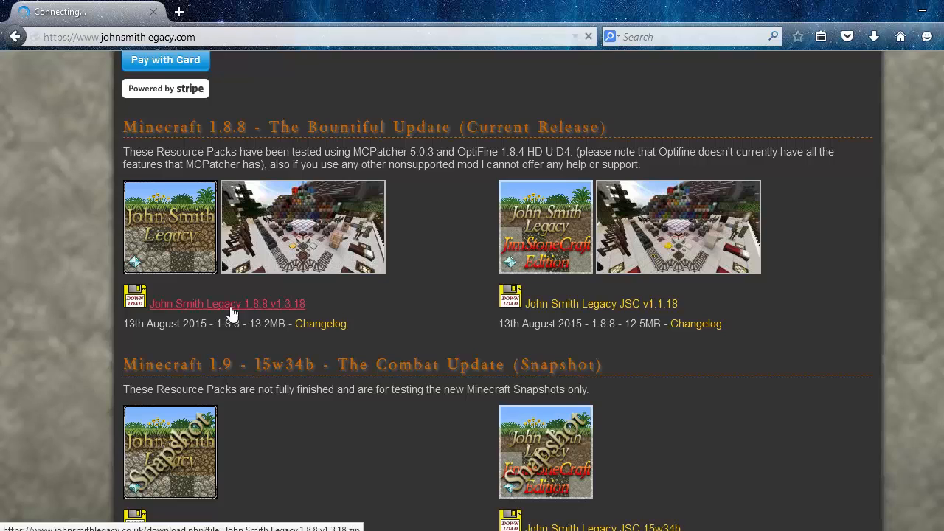
scroll(down, 3)
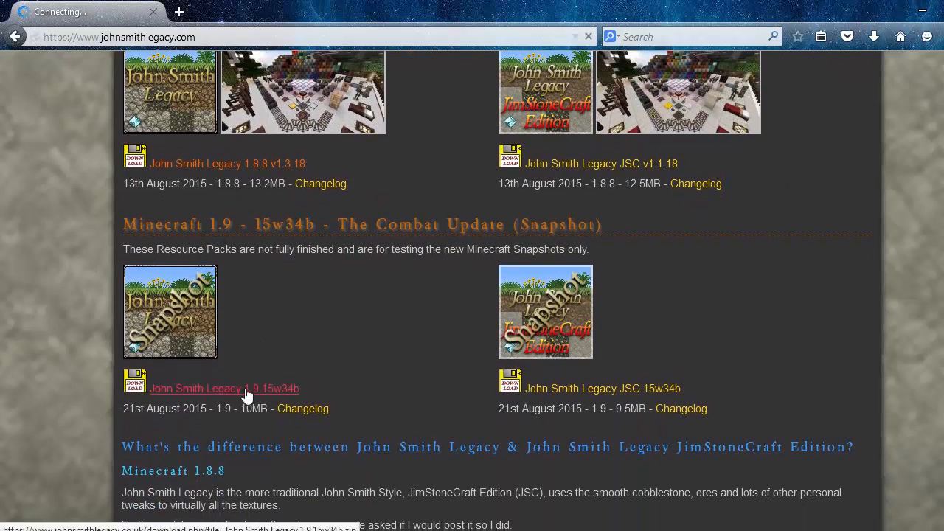
drag(255, 225, 495, 225)
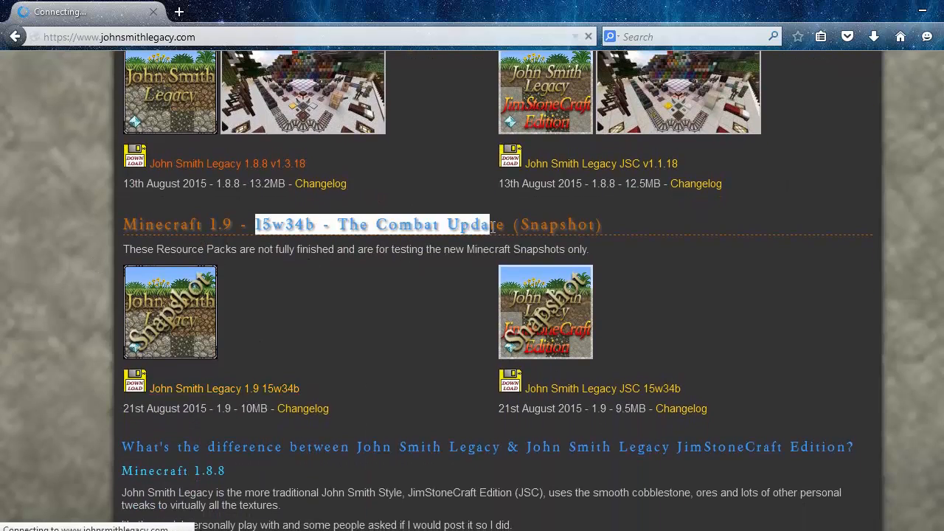
scroll(down, 3)
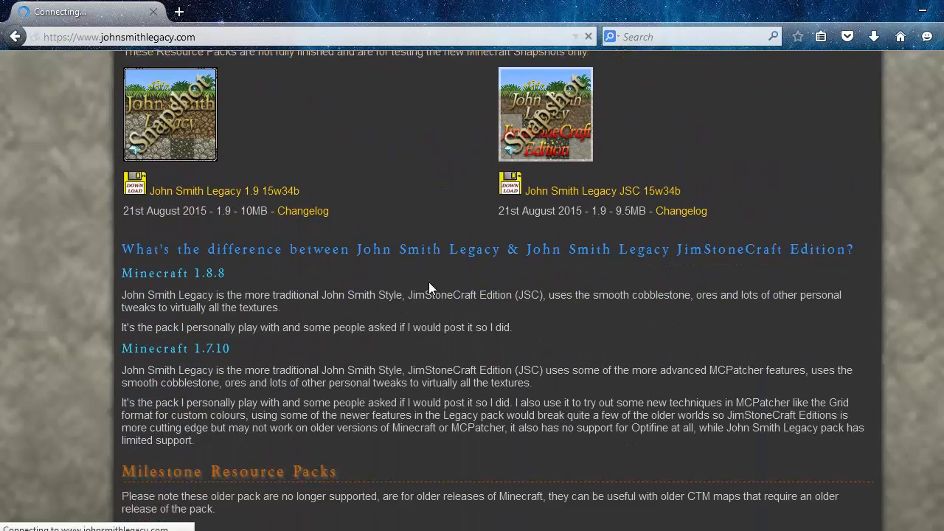
scroll(down, 3)
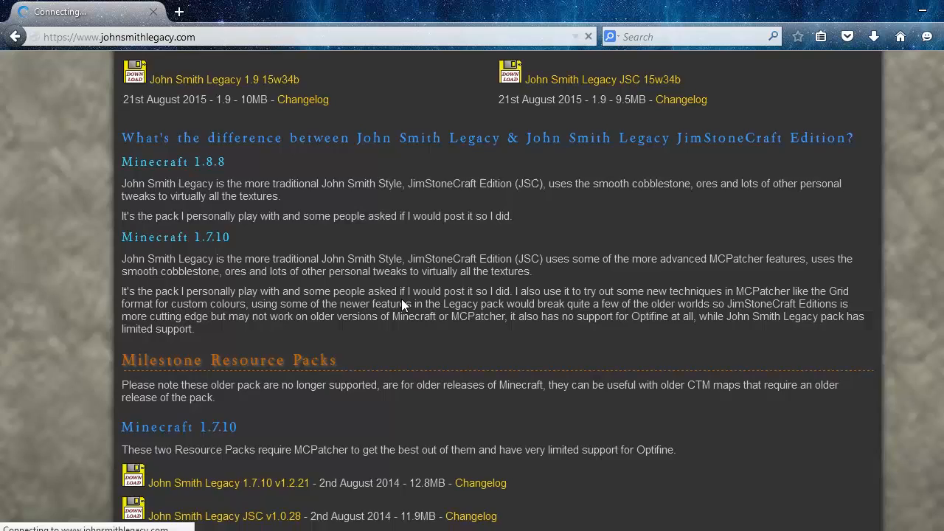
scroll(up, 3)
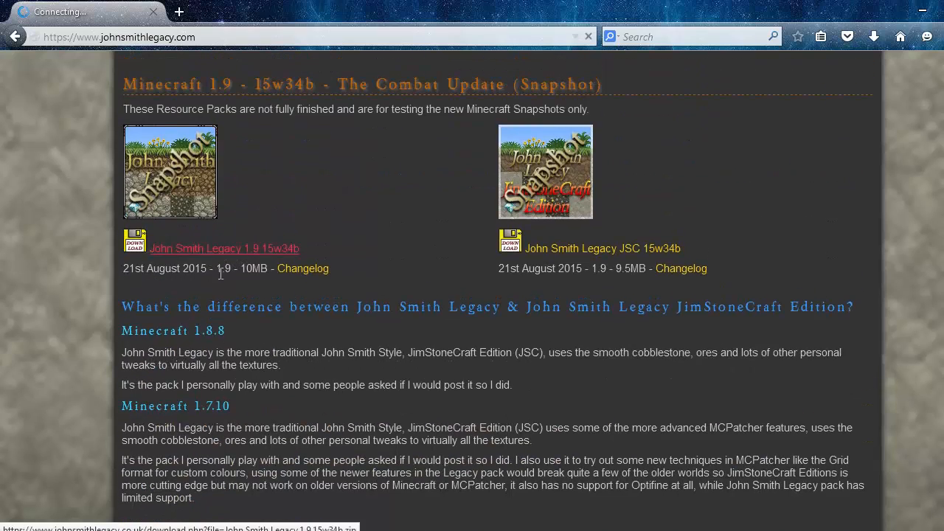
scroll(down, 3)
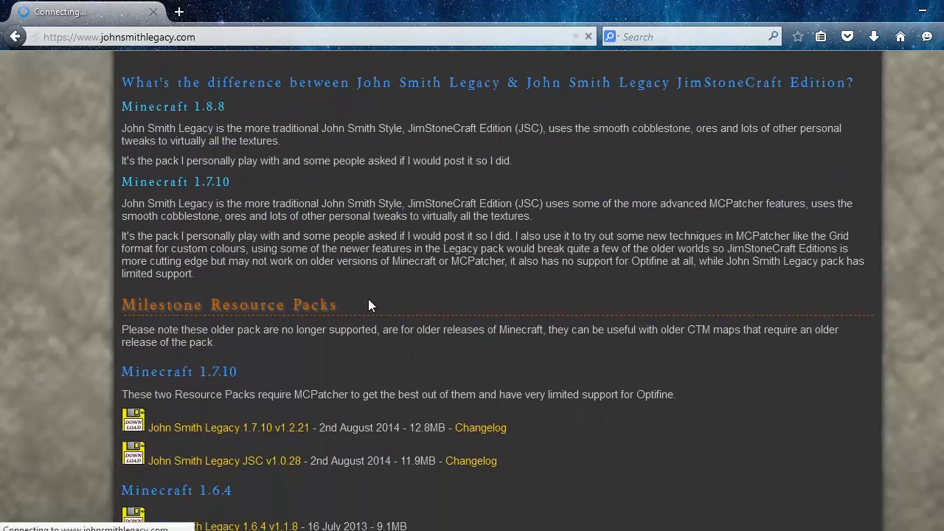
scroll(up, 3)
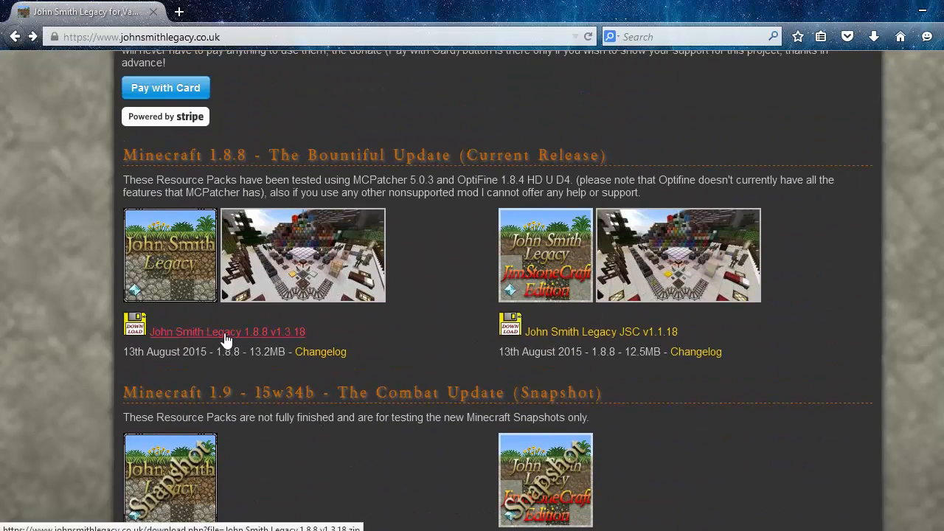
mouse_move(435, 287)
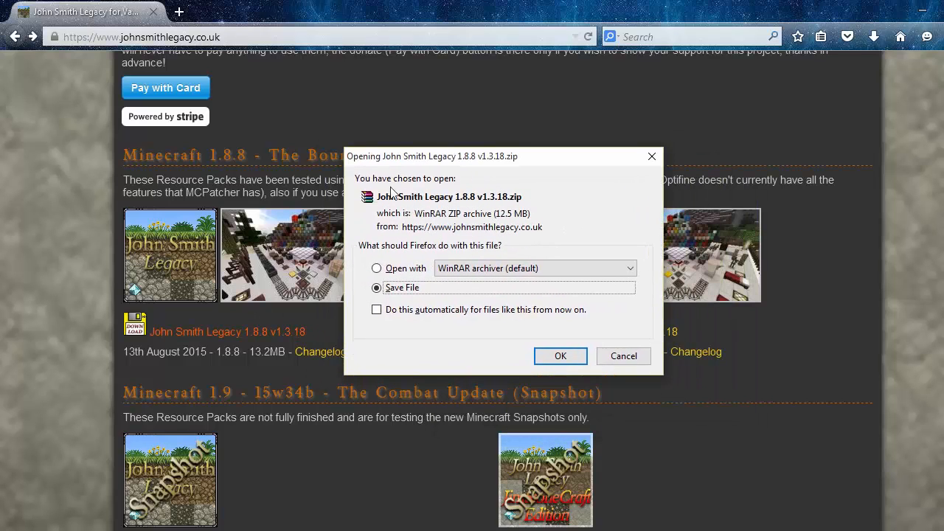
mouse_move(456, 162)
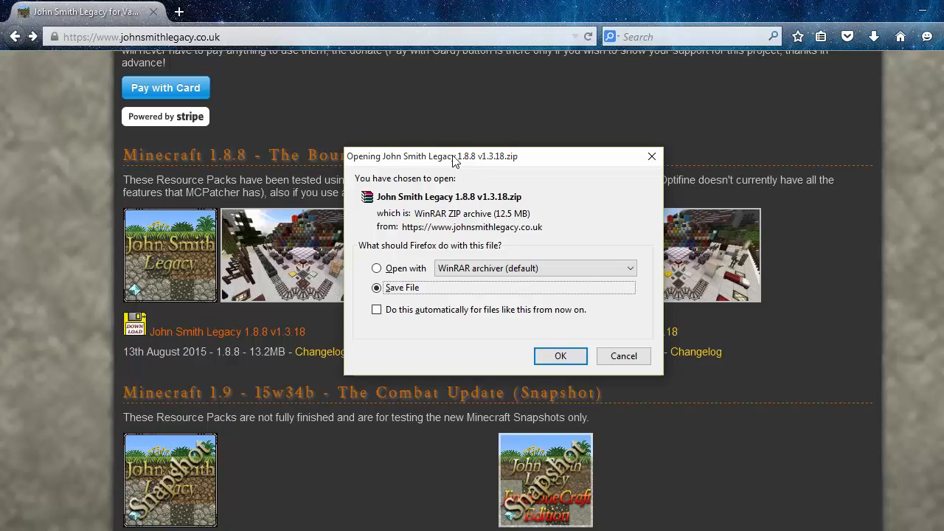
mouse_move(445, 205)
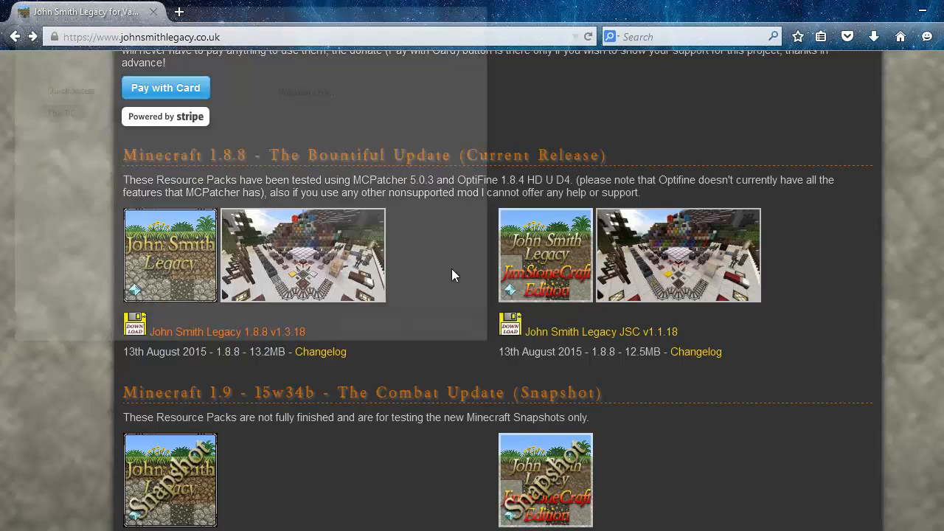
- Download John Smith Legacy 1.8.8 v1.3.18.zip and save it to the Pictures folder
click(135, 324)
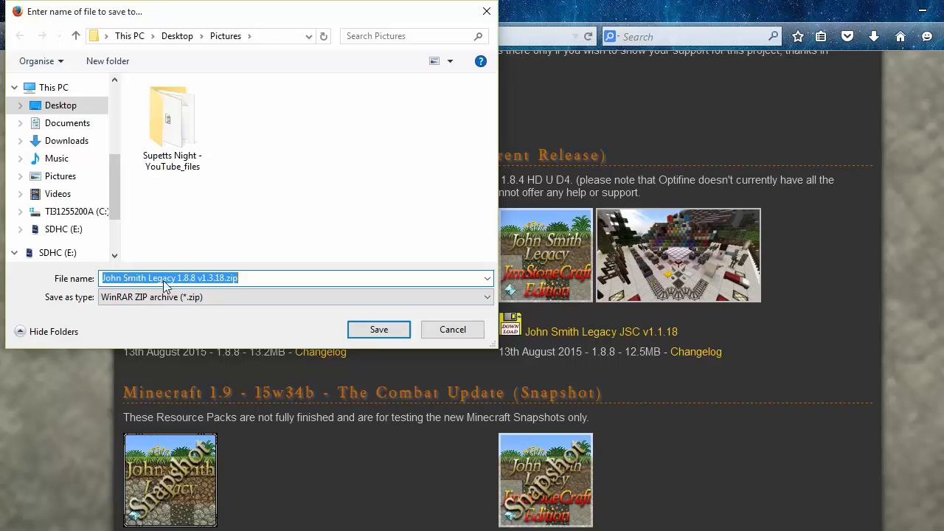
click(452, 329)
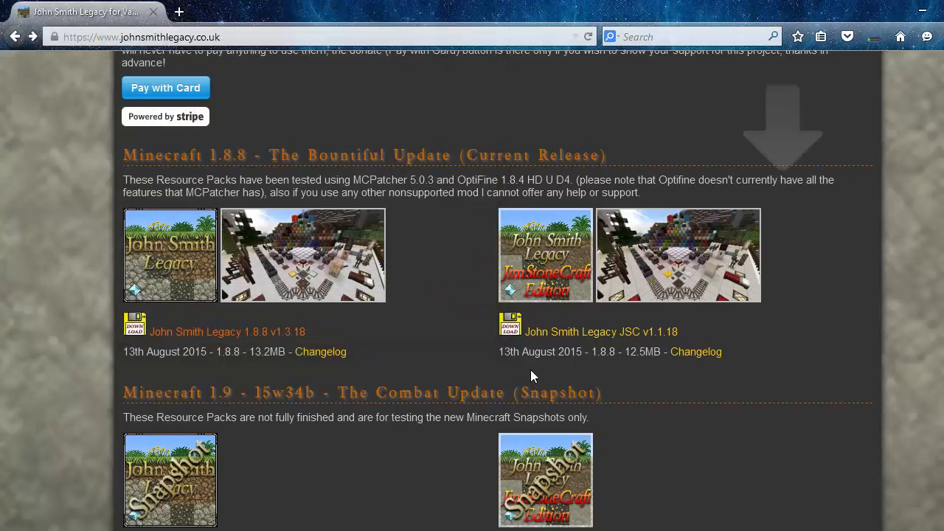
mouse_move(884, 37)
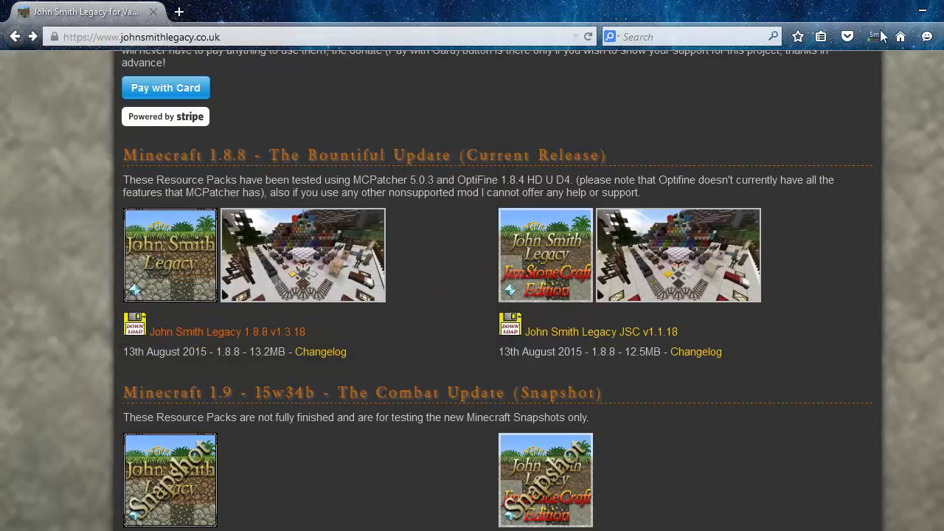
mouse_move(883, 44)
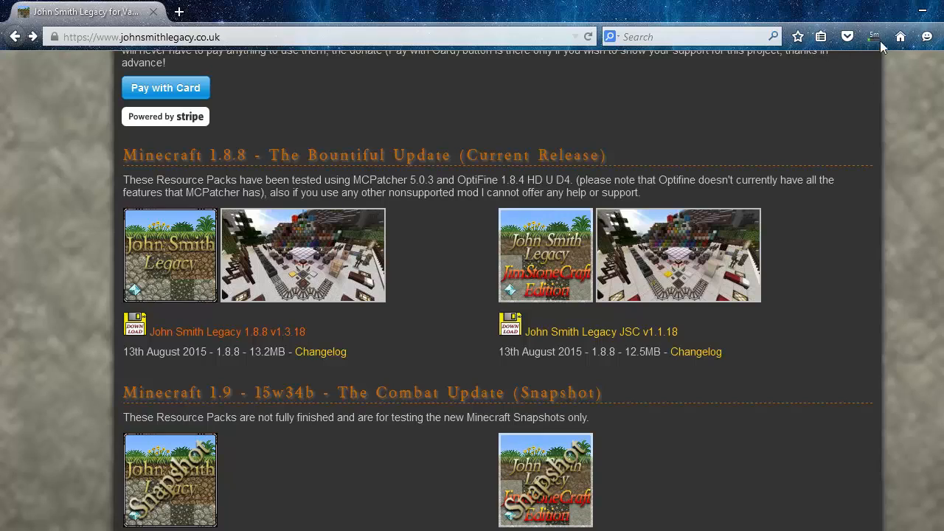
mouse_move(100, 498)
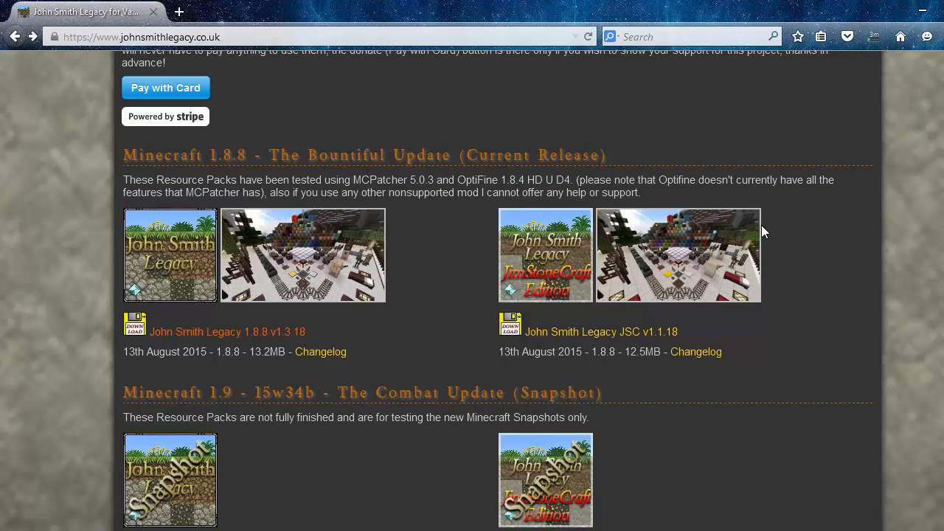
mouse_move(610, 349)
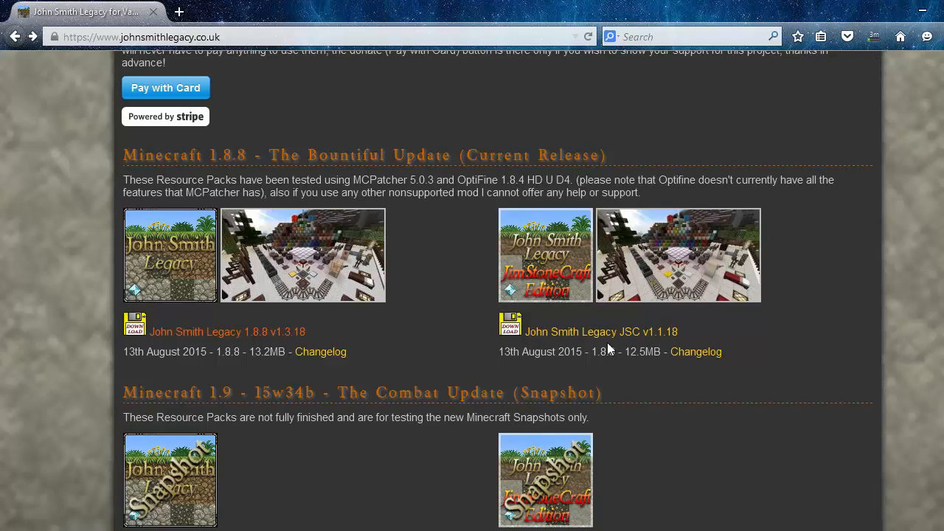
- Show Firefox's downloads list with the finished 12.5 MB John Smith Legacy zip
click(875, 37)
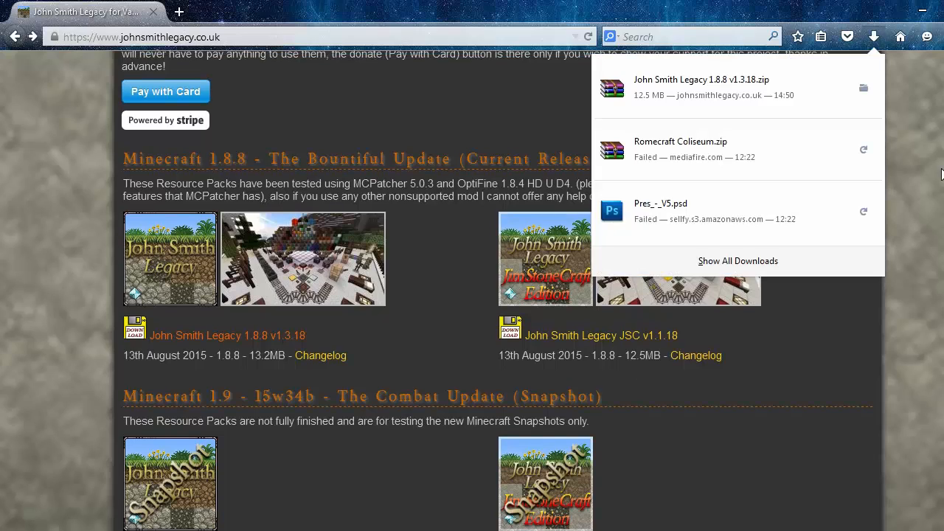
mouse_move(889, 158)
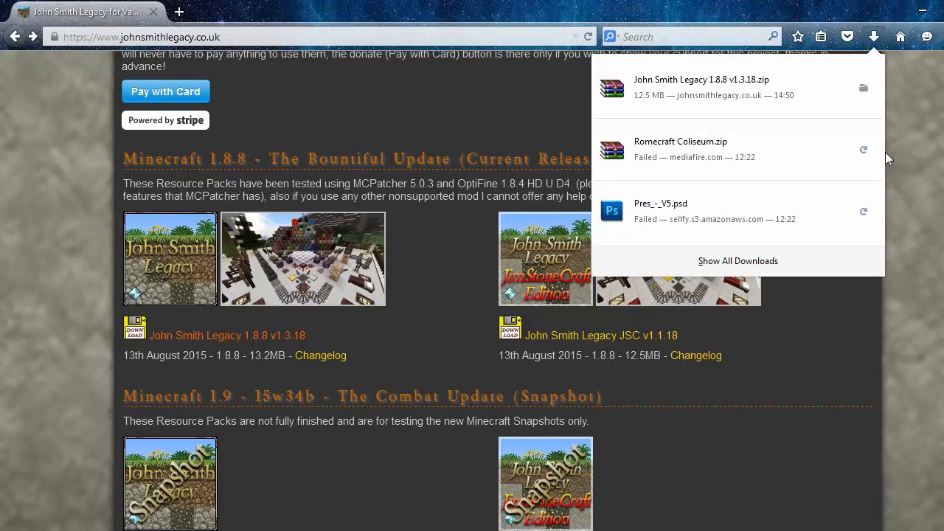
mouse_move(858, 101)
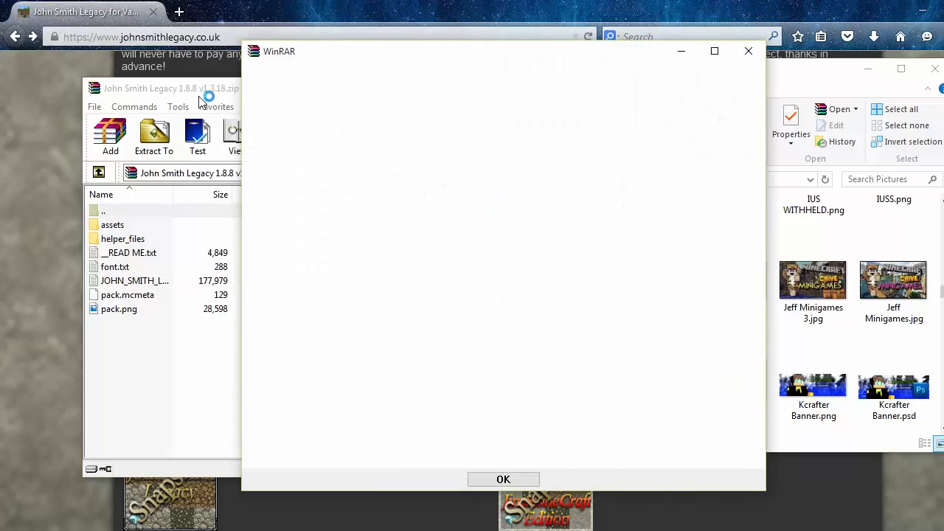
- Dismiss the empty WinRAR message box to browse the Pictures folder
click(504, 479)
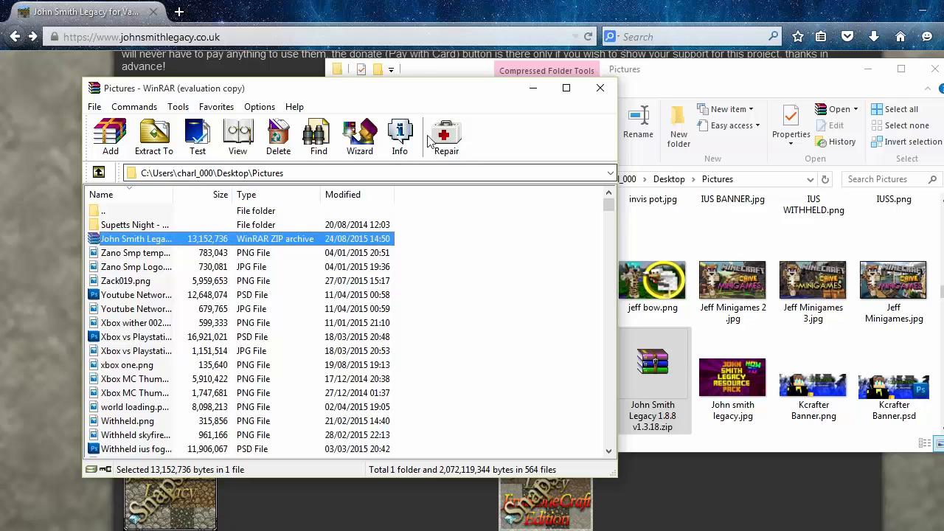
mouse_move(243, 478)
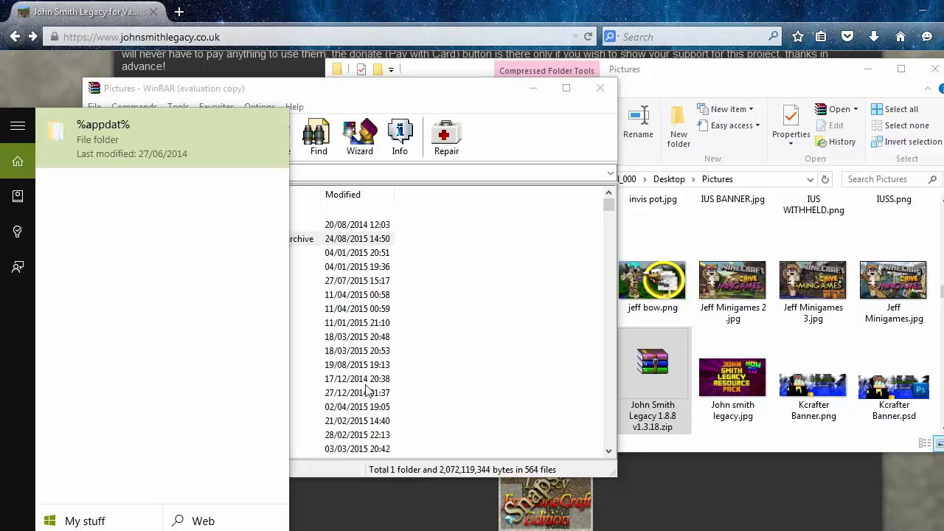
mouse_move(142, 227)
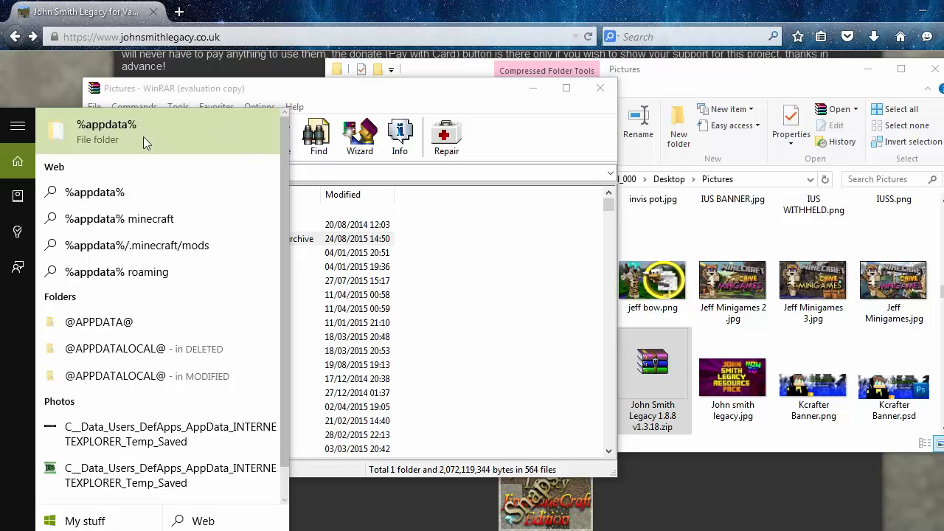
mouse_move(95, 138)
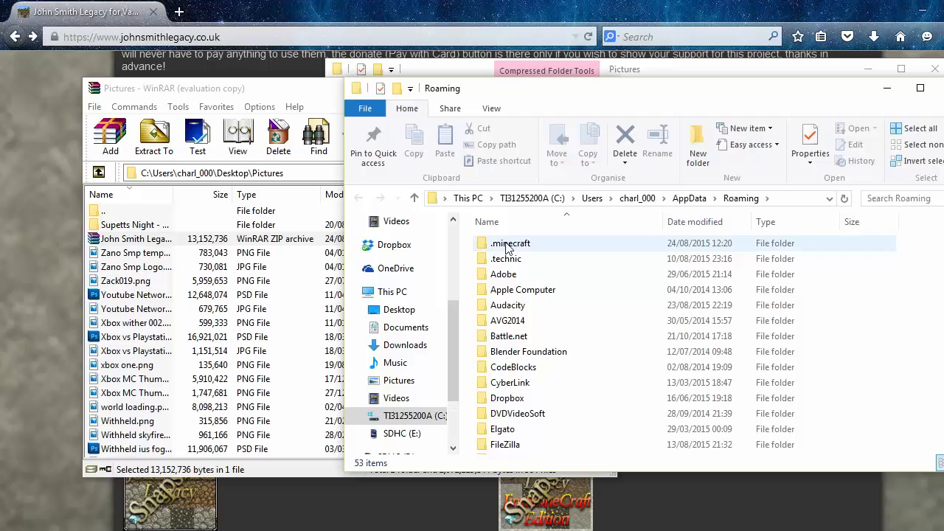
- Go into .minecraft and then into its resourcepacks folder
double_click(510, 243)
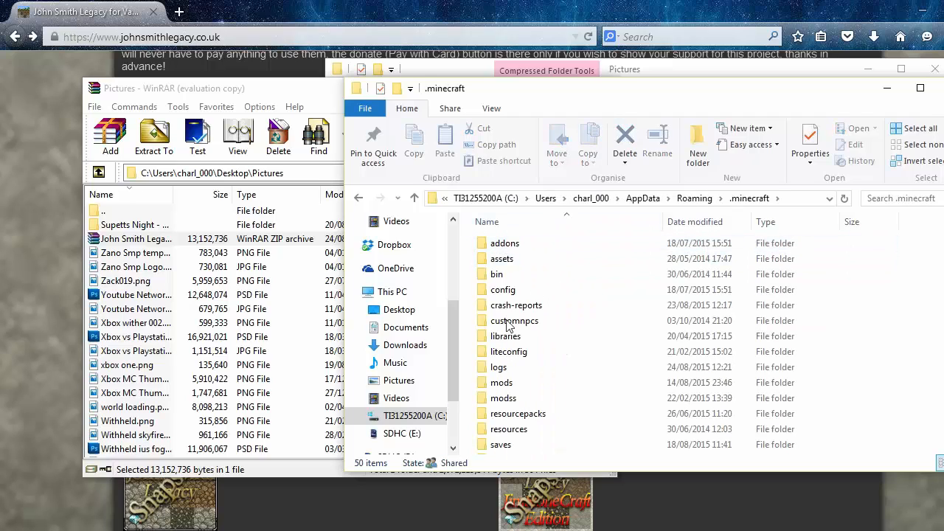
scroll(down, 3)
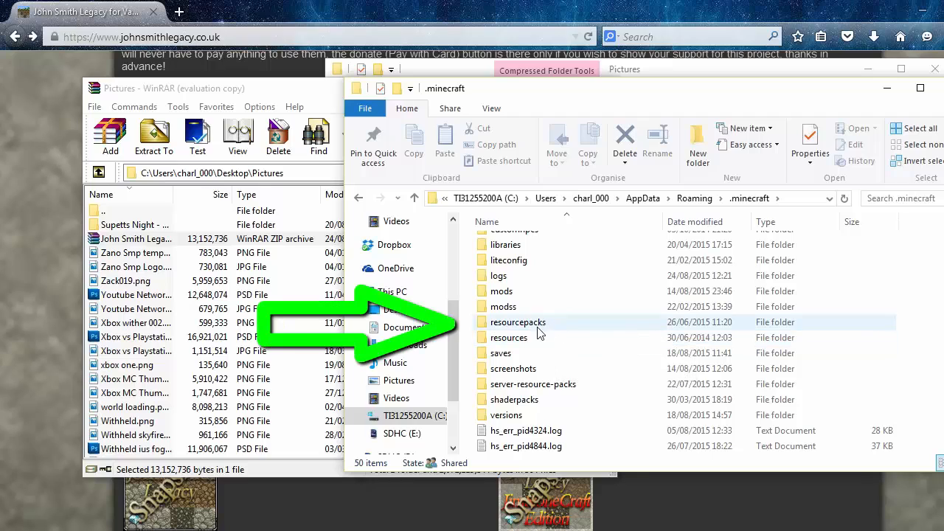
mouse_move(550, 331)
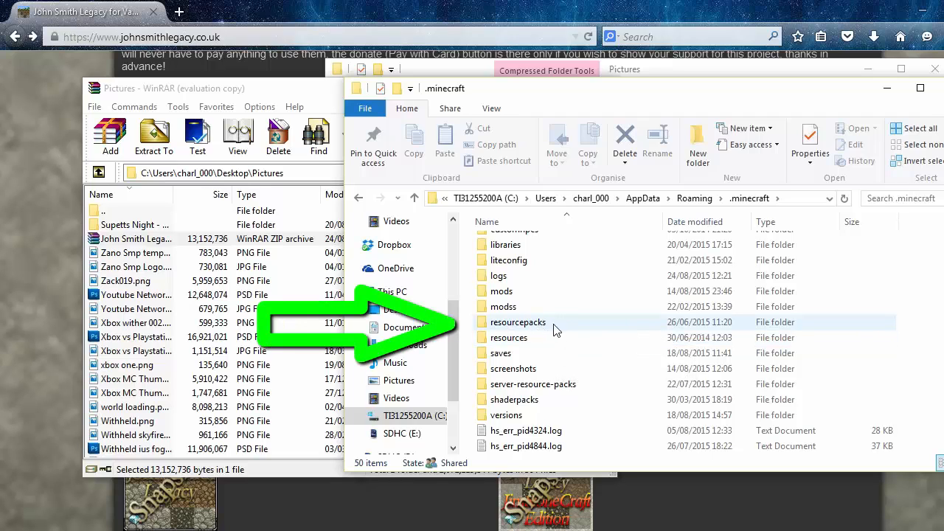
double_click(518, 322)
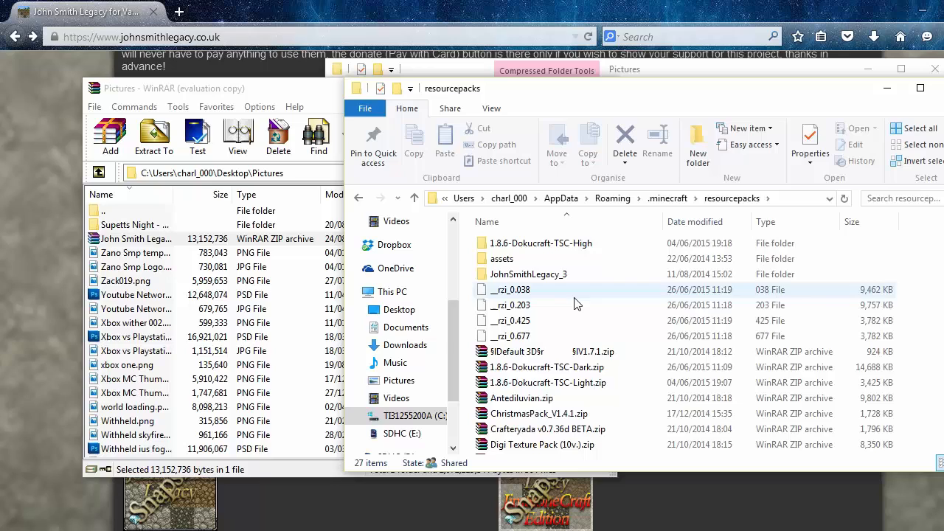
- Place John Smith Legacy 1.8.8 v1.3.18.zip into resourcepacks, bringing it to 28 items
click(516, 351)
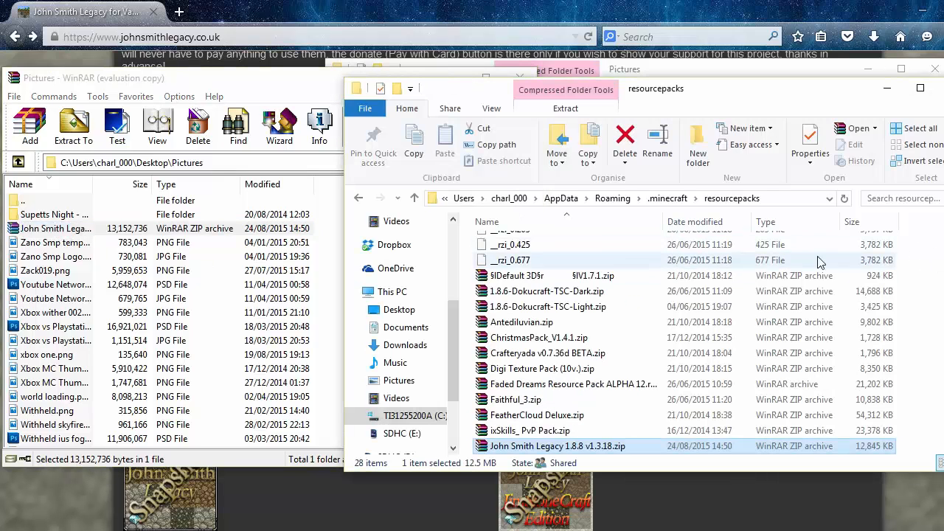
mouse_move(535, 446)
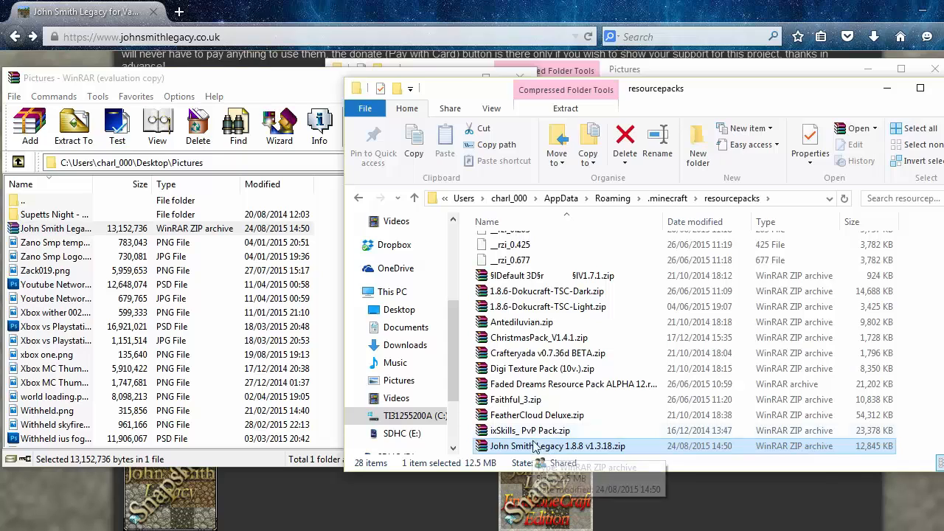
scroll(down, 3)
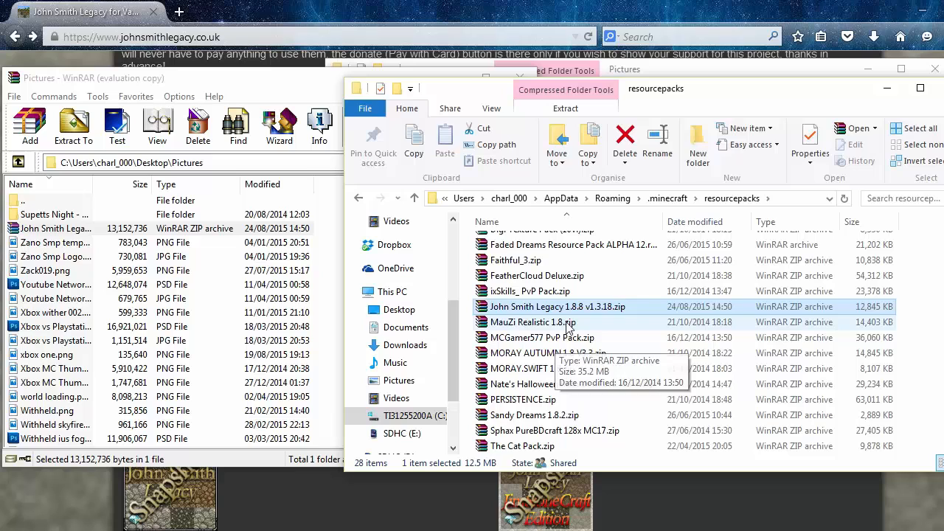
mouse_move(633, 221)
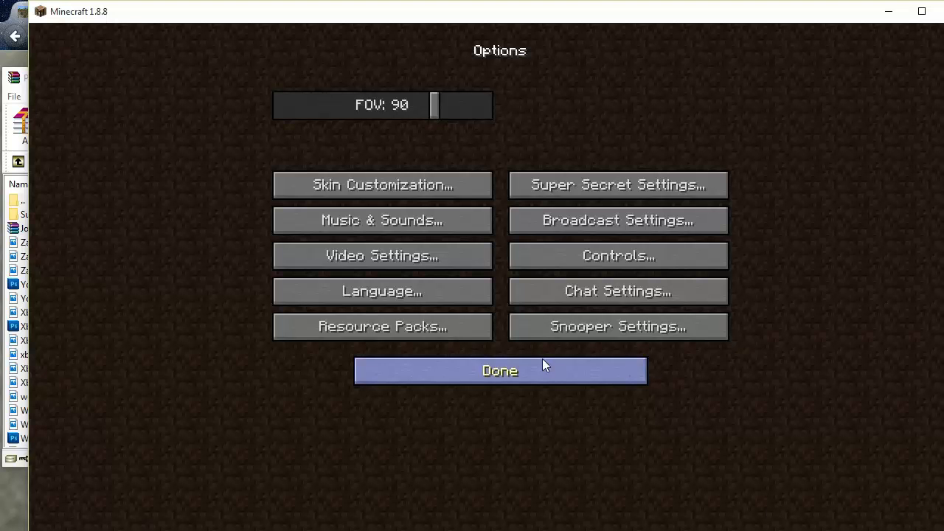
- Return to the title menu and reopen Options to the Resource Packs screen
click(500, 370)
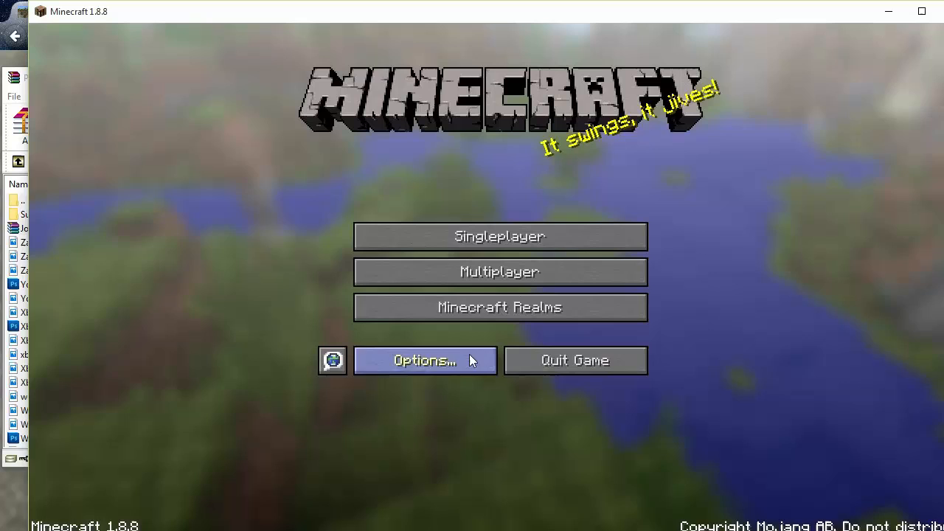
click(425, 360)
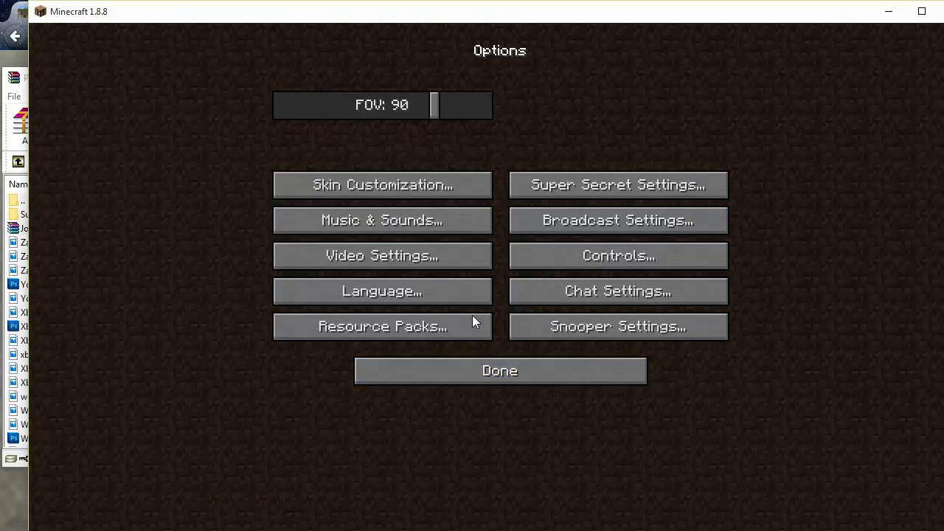
click(382, 326)
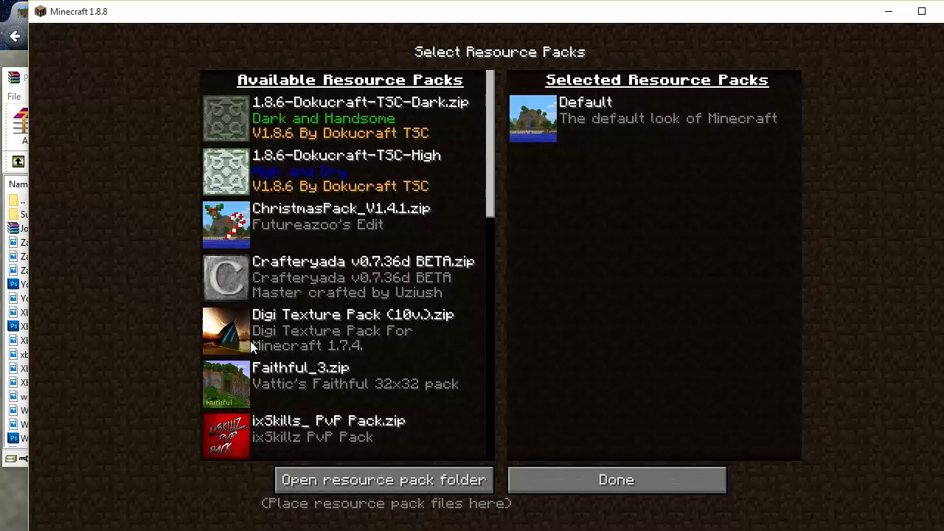
- Scroll the available packs list to reveal John Smith Legacy 1.8.8 v1.3.18
scroll(down, 3)
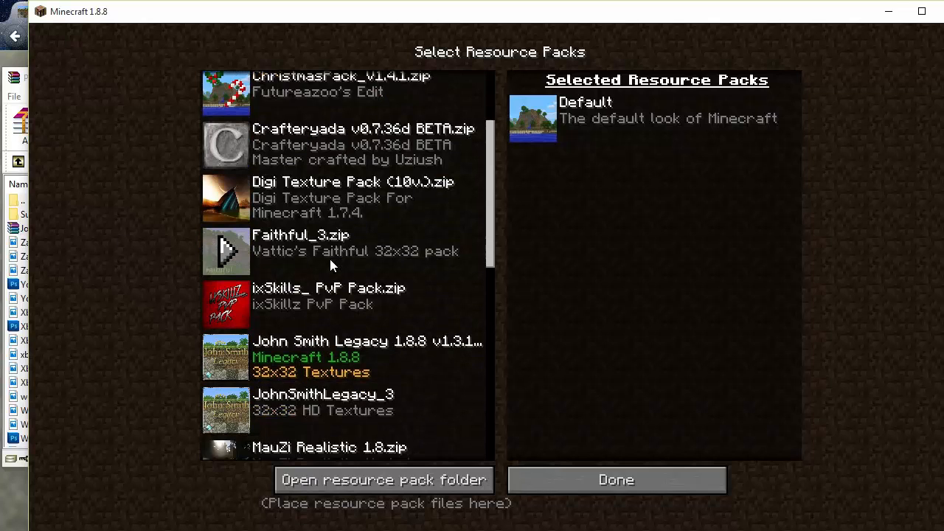
scroll(down, 3)
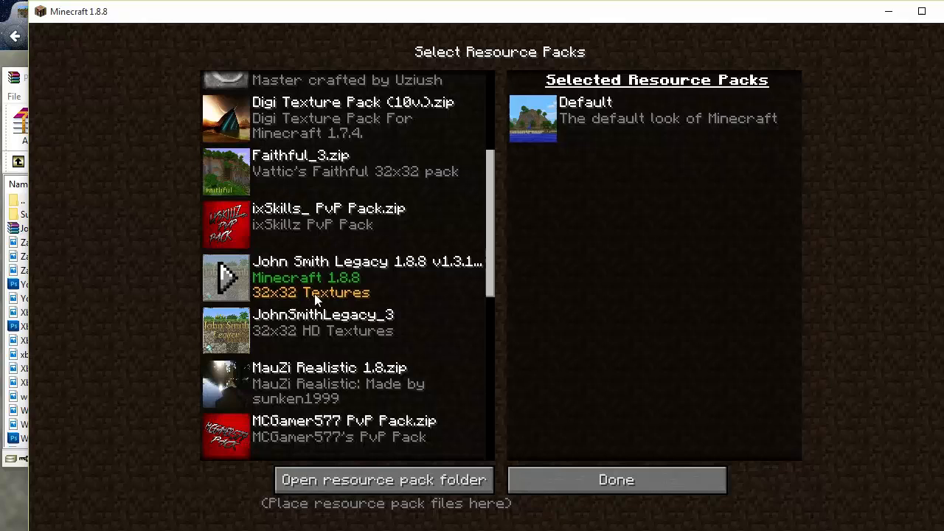
mouse_move(419, 276)
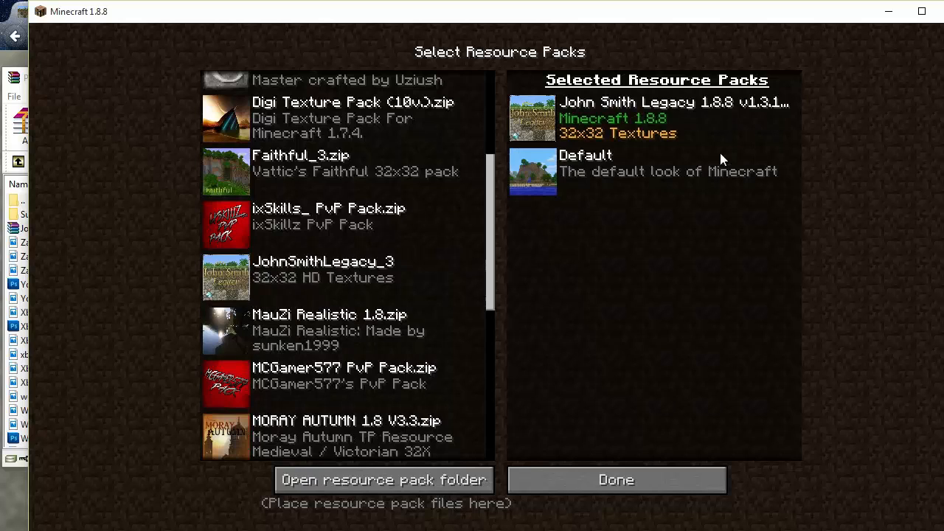
mouse_move(727, 183)
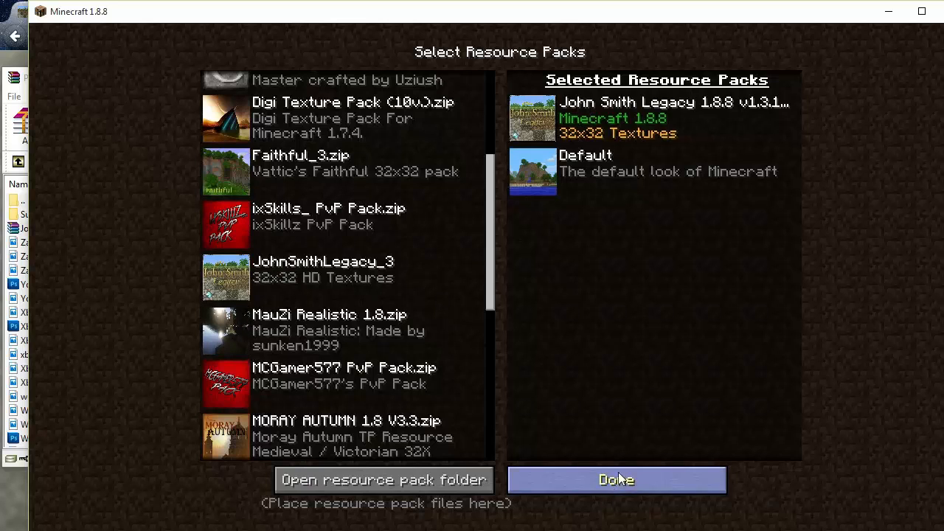
mouse_move(575, 145)
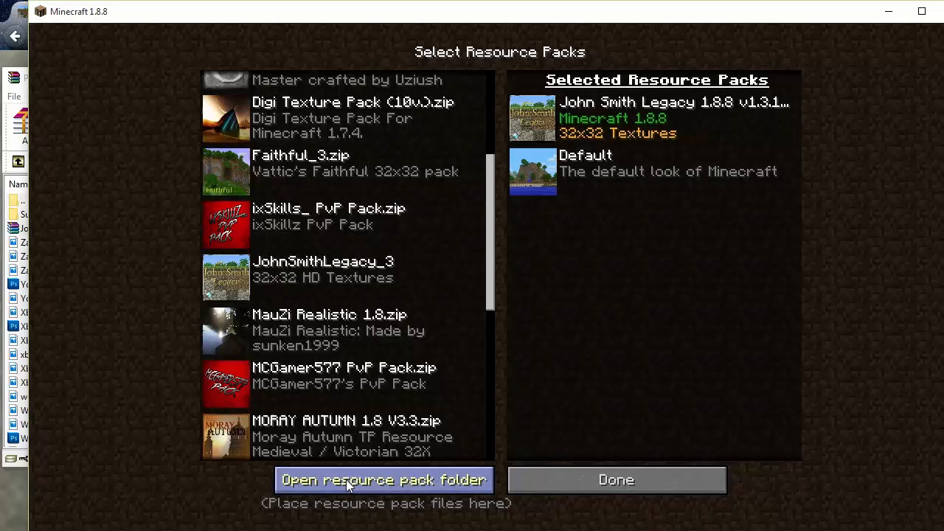
- Open the resource pack folder, then close the WinRAR window
click(384, 480)
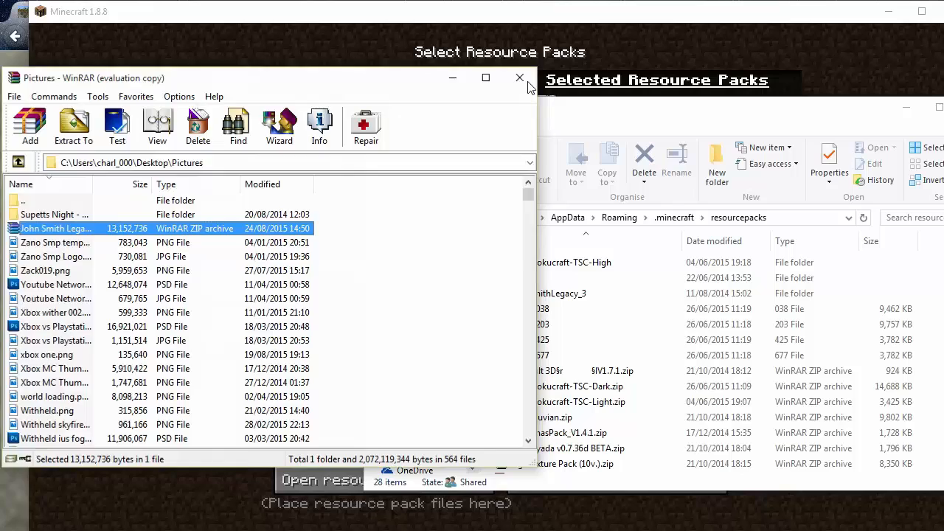
click(519, 78)
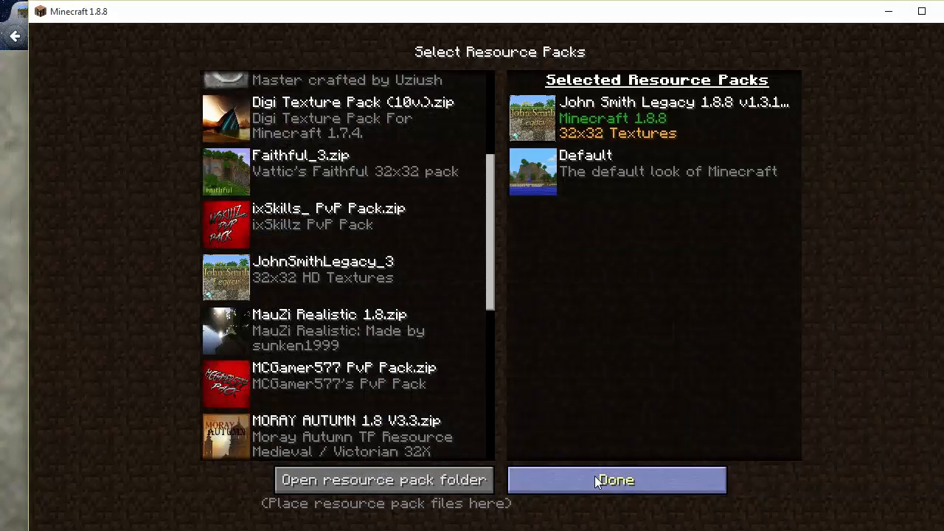
- Apply the selected packs and join a Realm to see the textures in-game
click(616, 480)
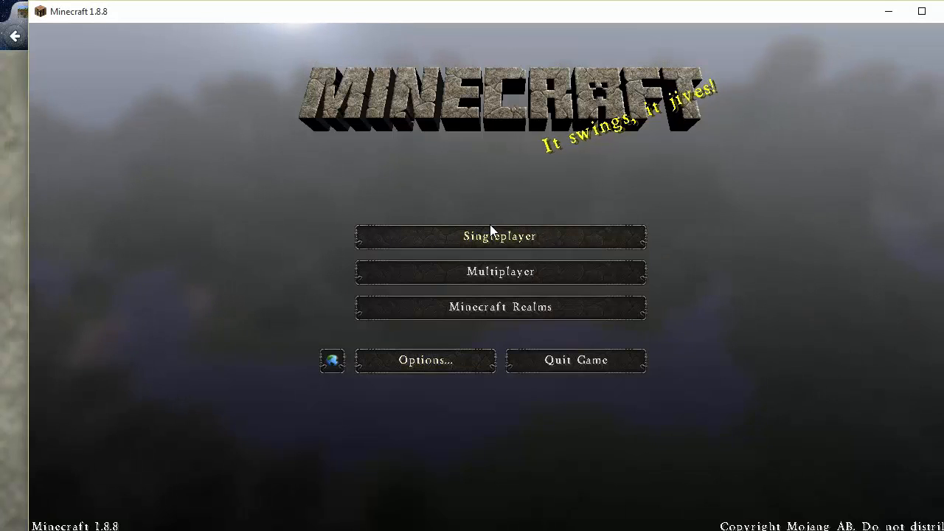
click(501, 307)
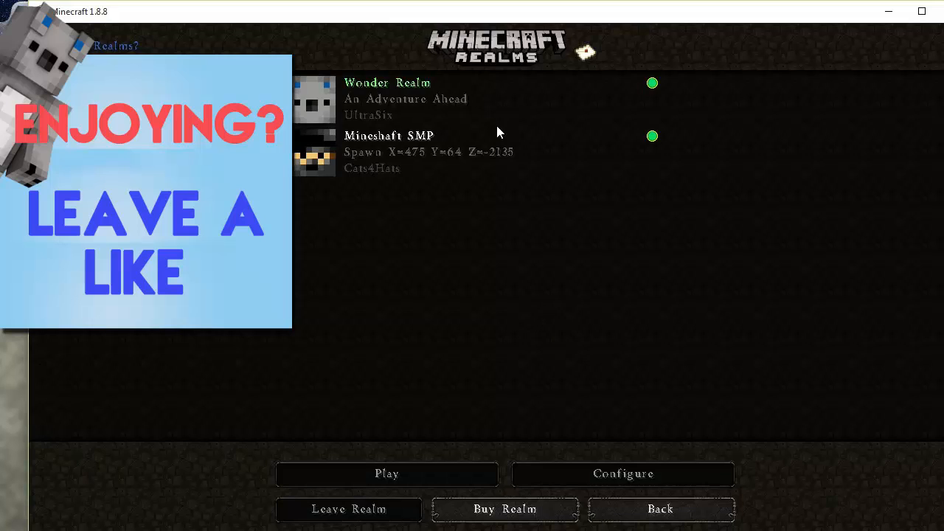
click(386, 474)
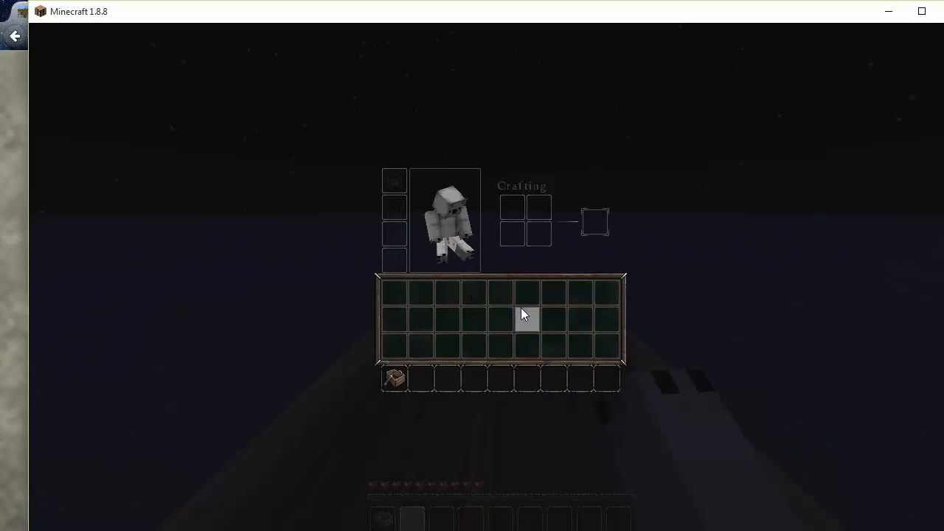
- Close the inventory to return to first-person view of the John Smith Legacy textured world
key(Escape)
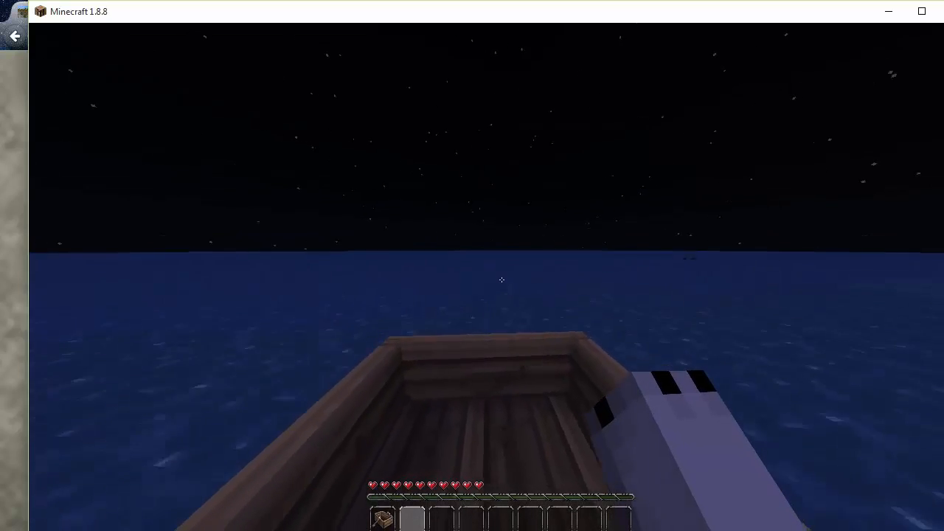
mouse_move(501, 280)
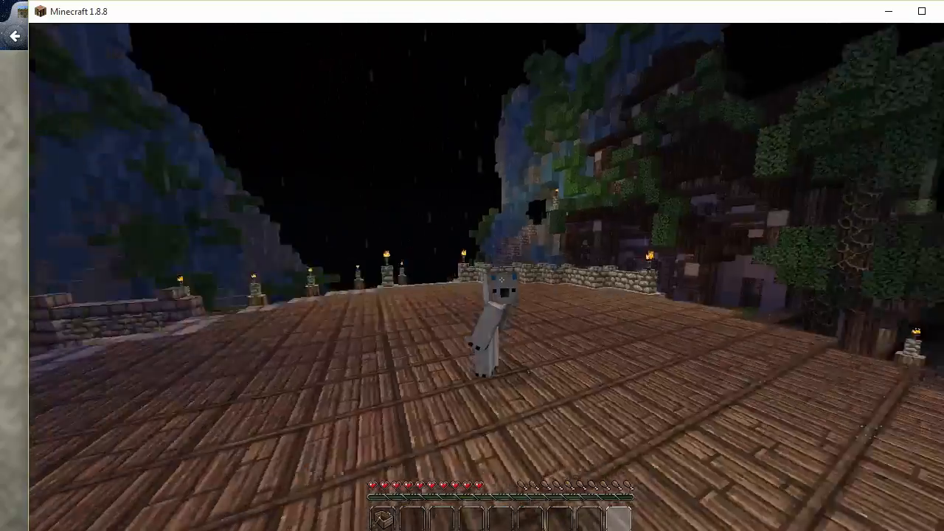
mouse_move(472, 266)
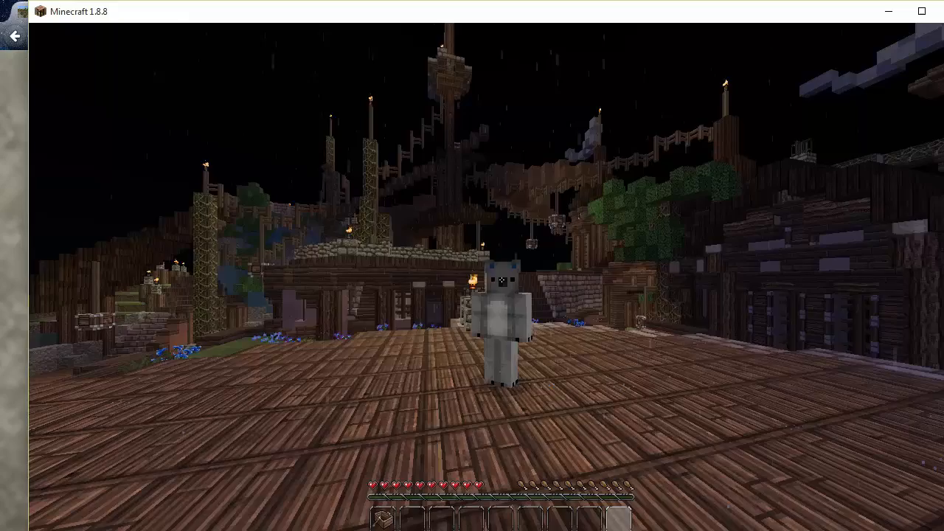